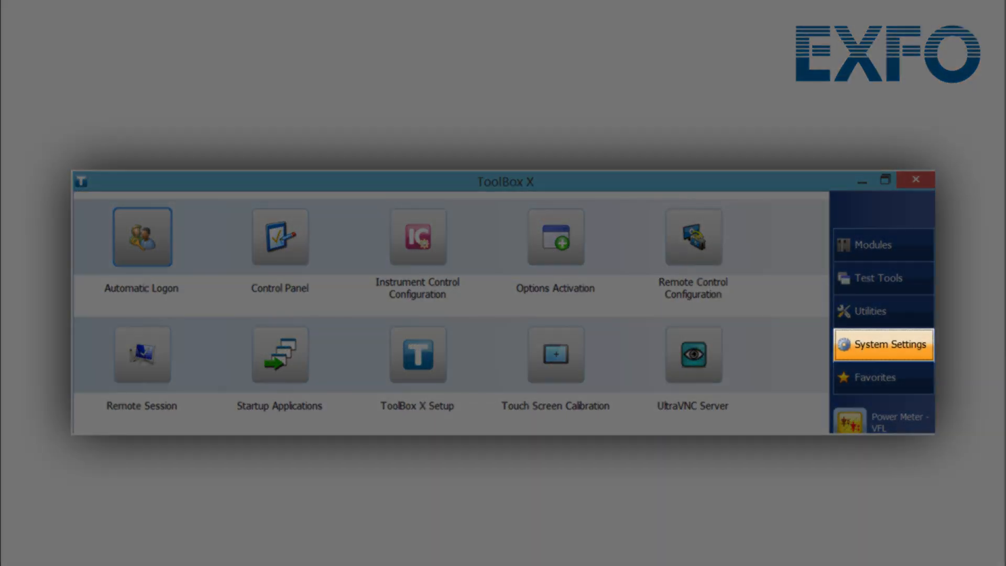
- Launch Touch Screen Calibration from ToolBox X System Settings
click(554, 354)
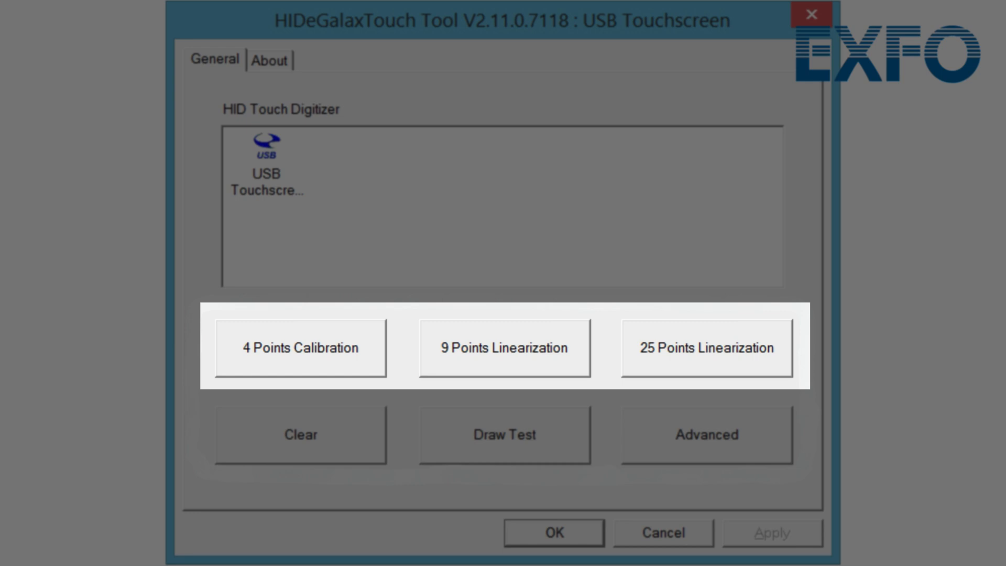
- Start the 4-point calibration run in HIDeGalaxTouch Tool
click(299, 348)
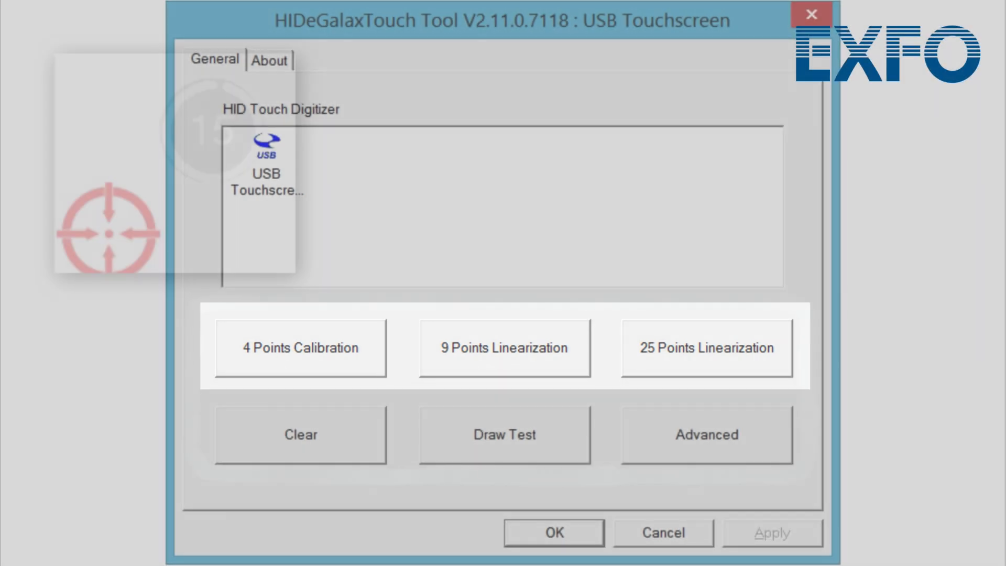